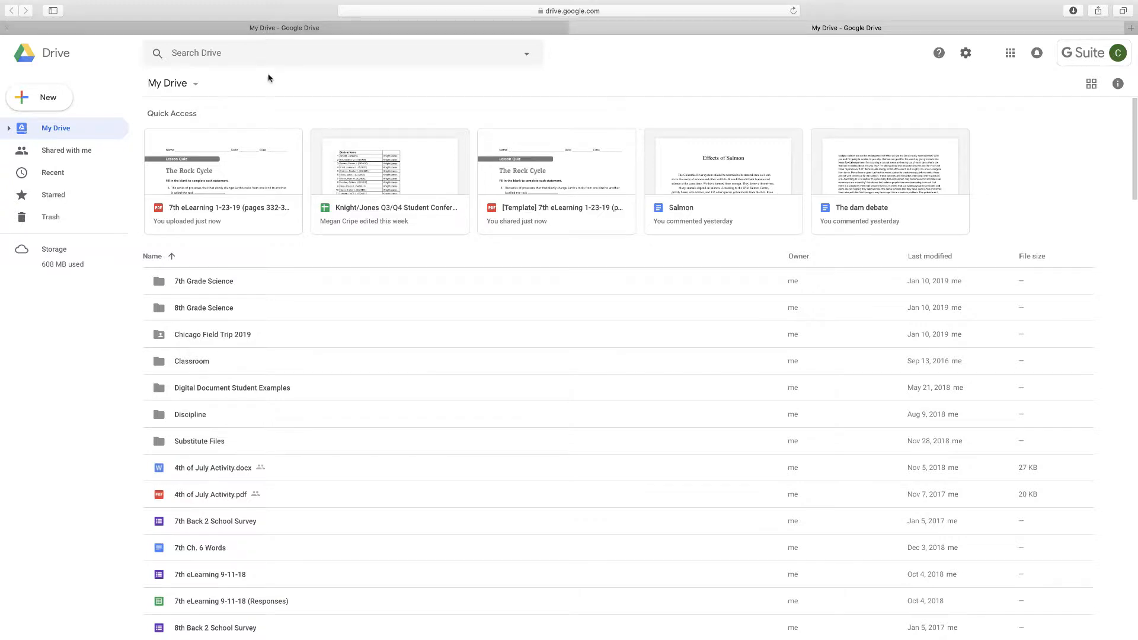
{"action": "mouse_move", "coordinate": [469, 465]}
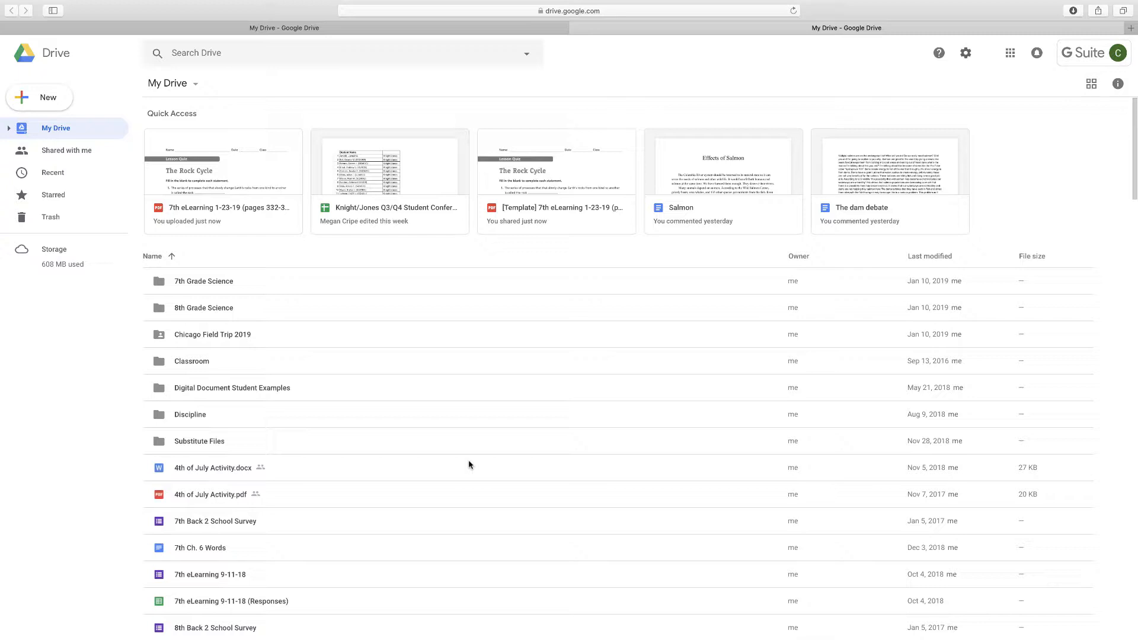
{"action": "mouse_move", "coordinate": [357, 502]}
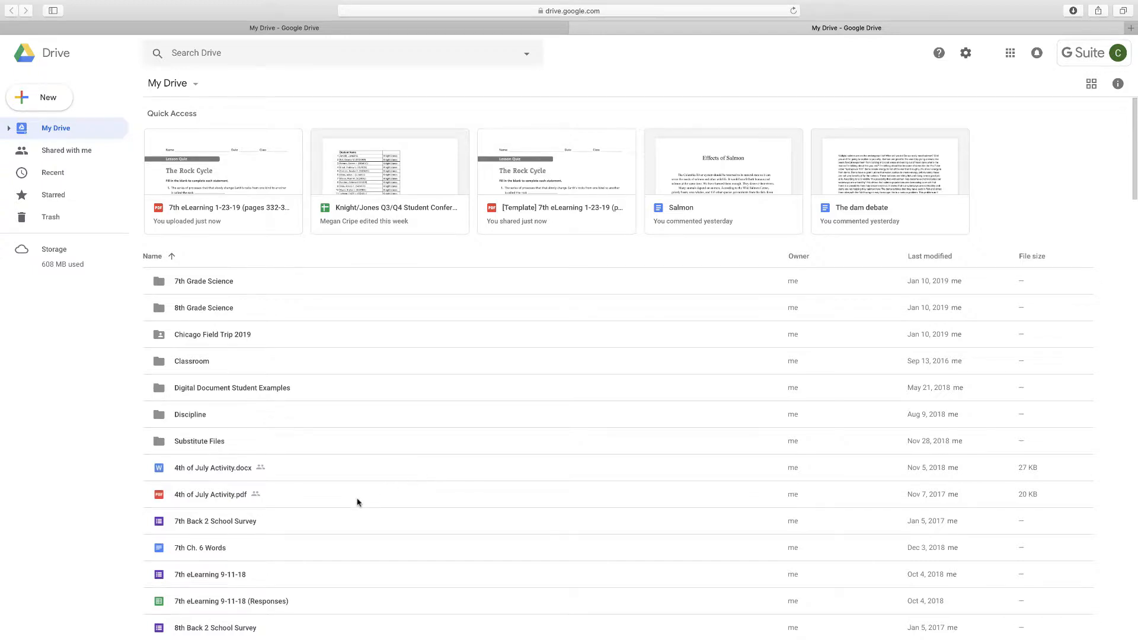
Step: Scroll through My Drive, then add a new folder named 'Example Folder' via New > Folder
{"action": "scroll", "scroll_direction": "down", "scroll_amount": 3}
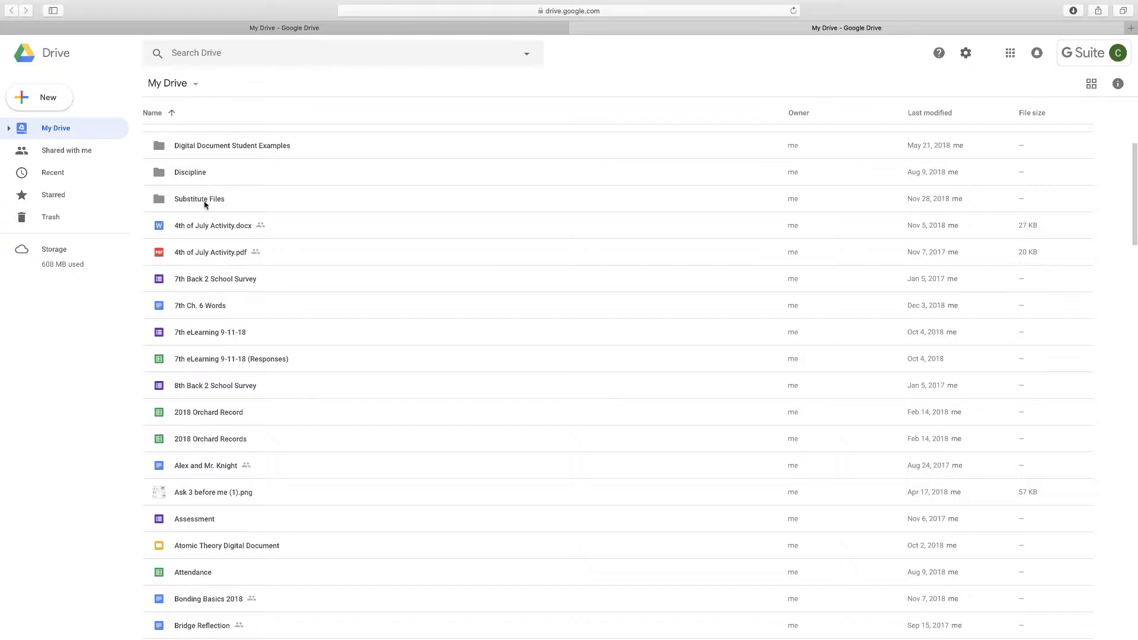
{"action": "scroll", "scroll_direction": "down", "scroll_amount": 3}
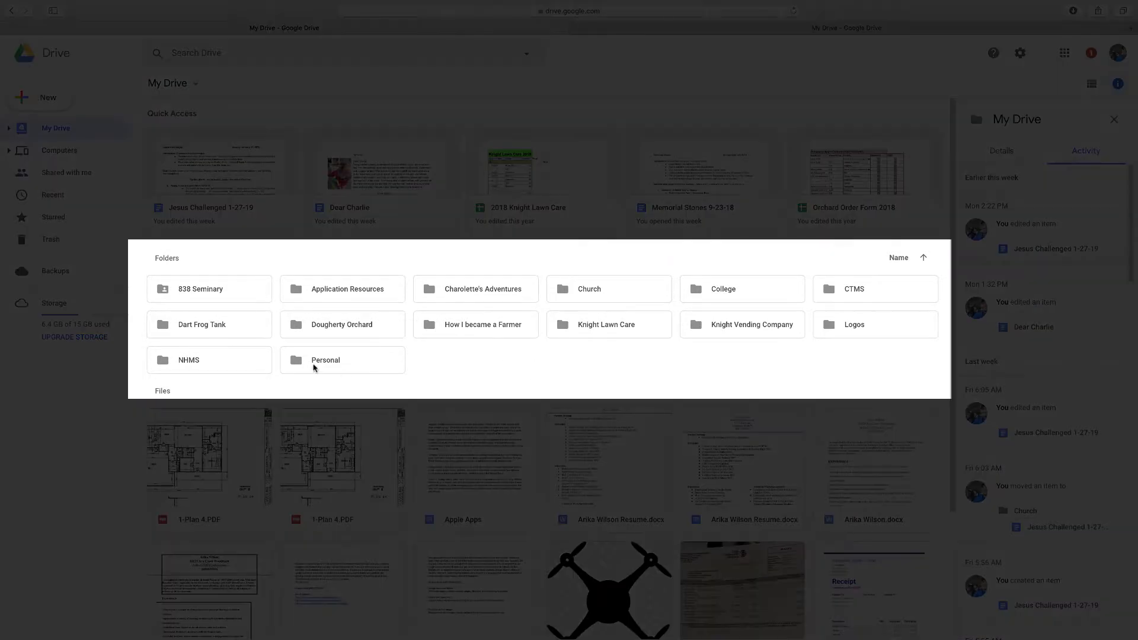
{"action": "mouse_move", "coordinate": [735, 282]}
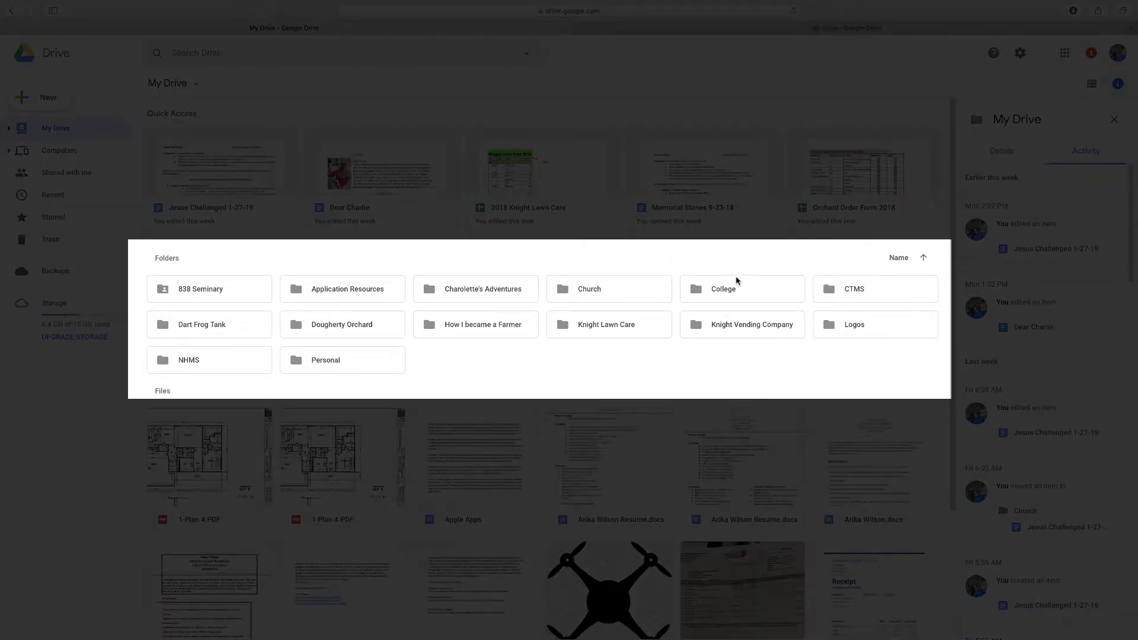
{"action": "mouse_move", "coordinate": [835, 298]}
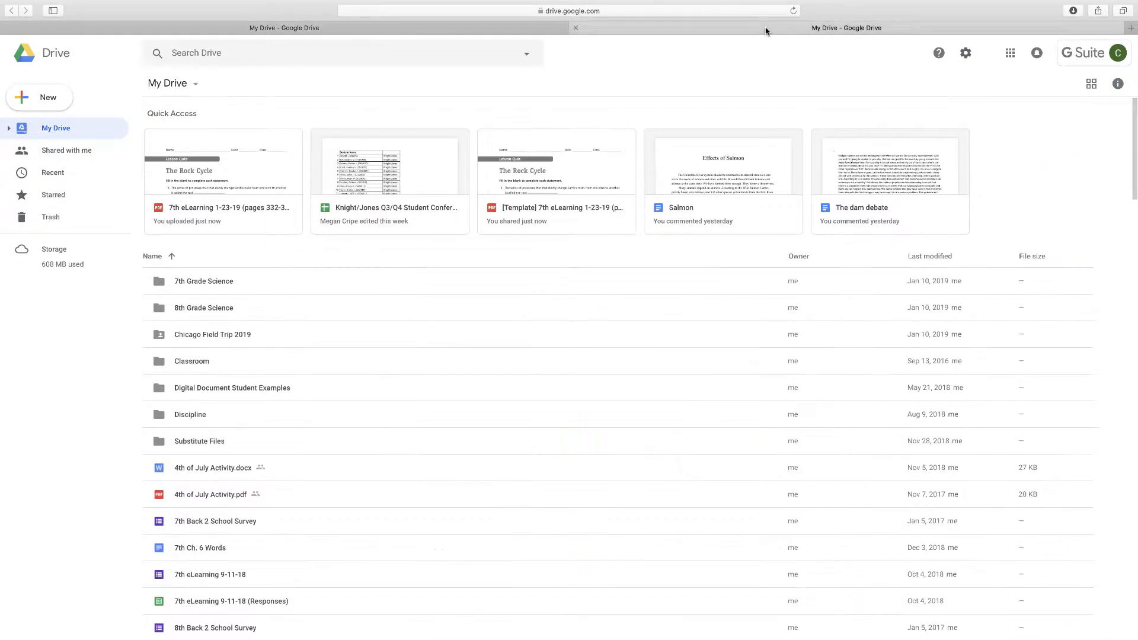
{"action": "scroll", "scroll_direction": "down", "scroll_amount": 3}
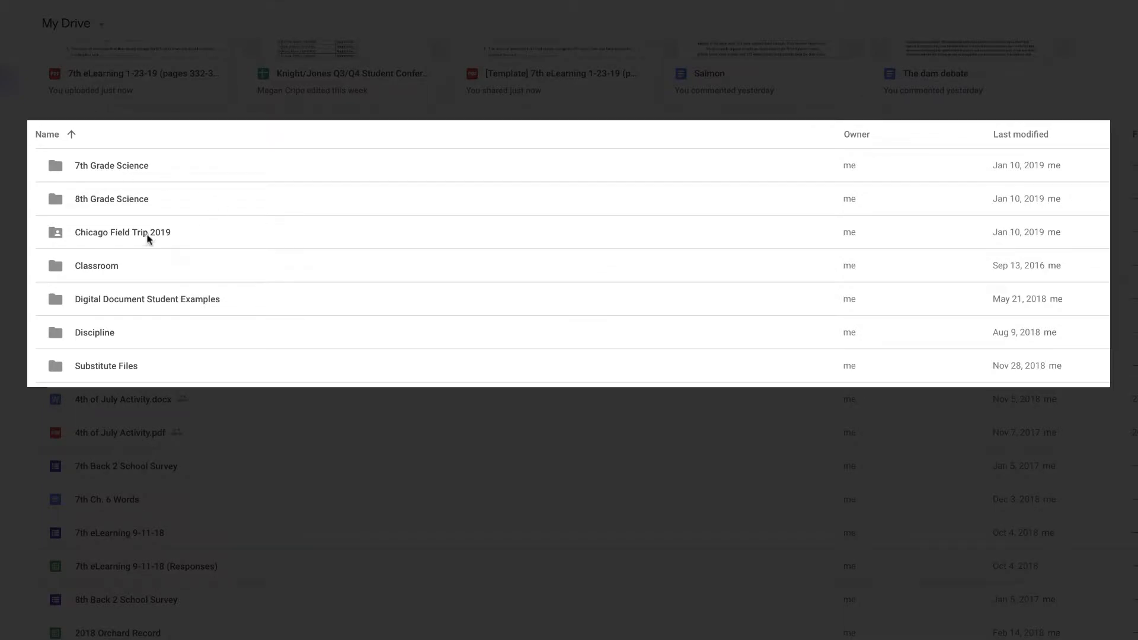
{"action": "mouse_move", "coordinate": [85, 245]}
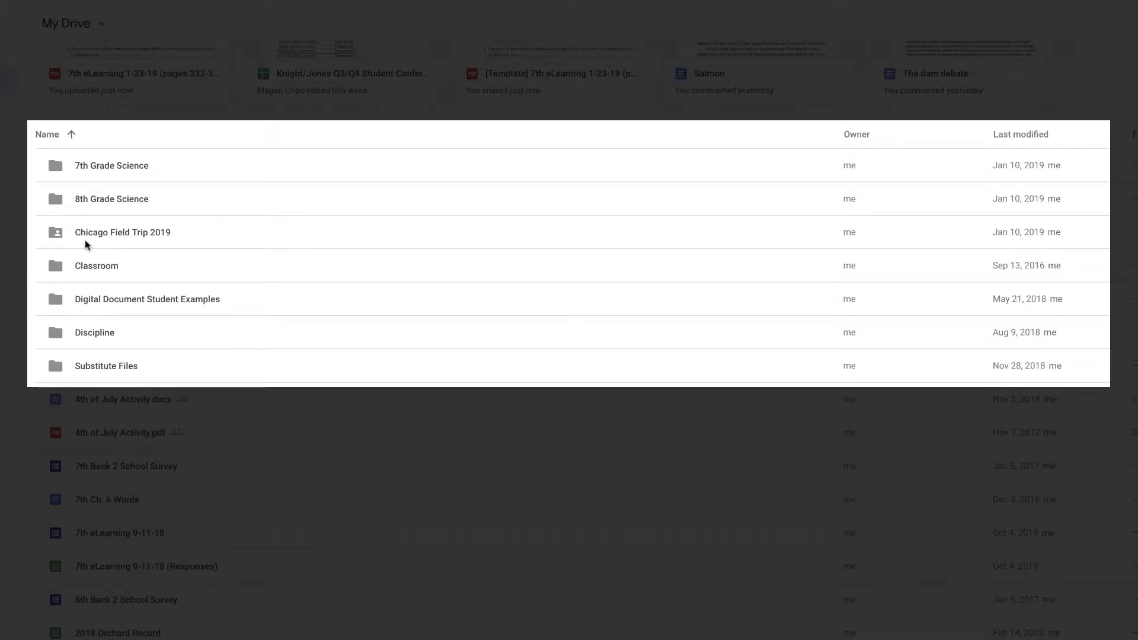
{"action": "mouse_move", "coordinate": [133, 246]}
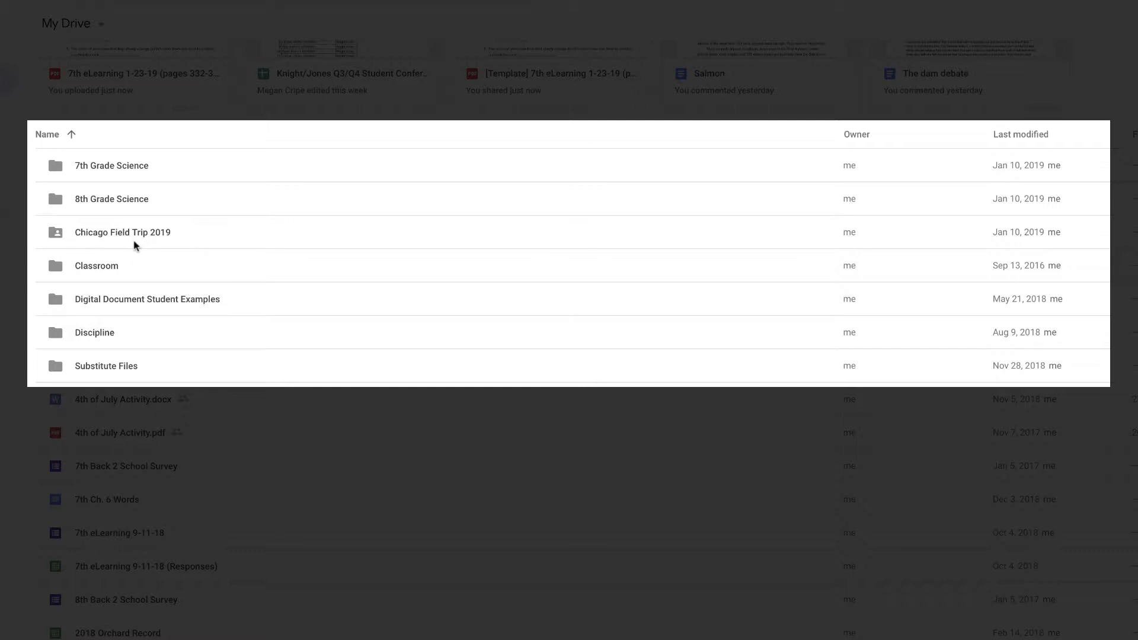
{"action": "mouse_move", "coordinate": [133, 307]}
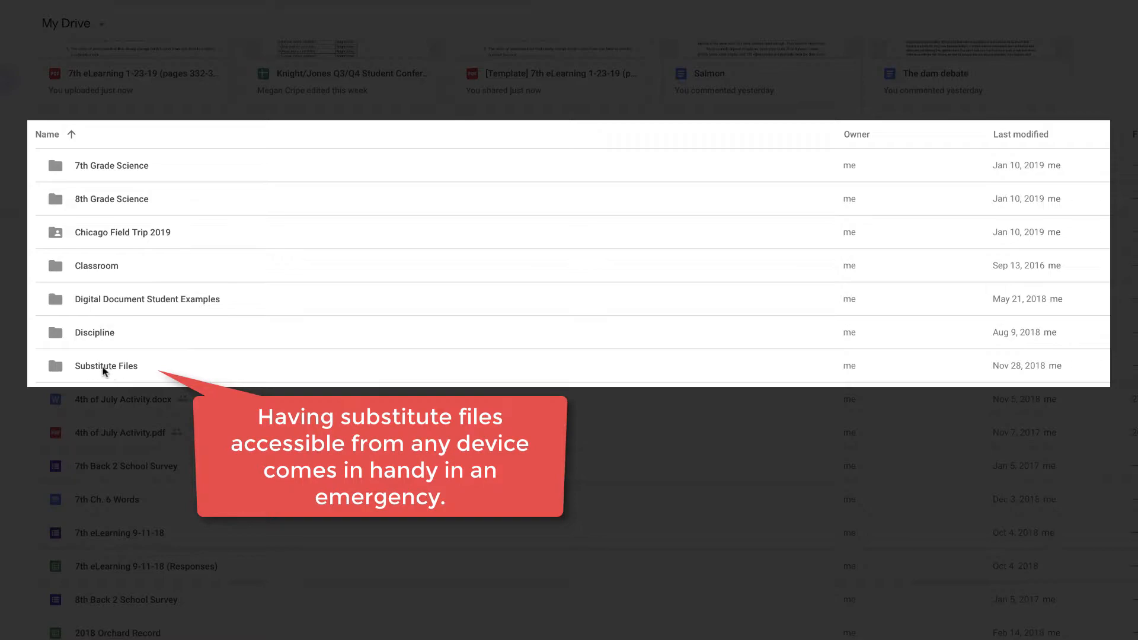
{"action": "scroll", "scroll_direction": "down", "scroll_amount": 3}
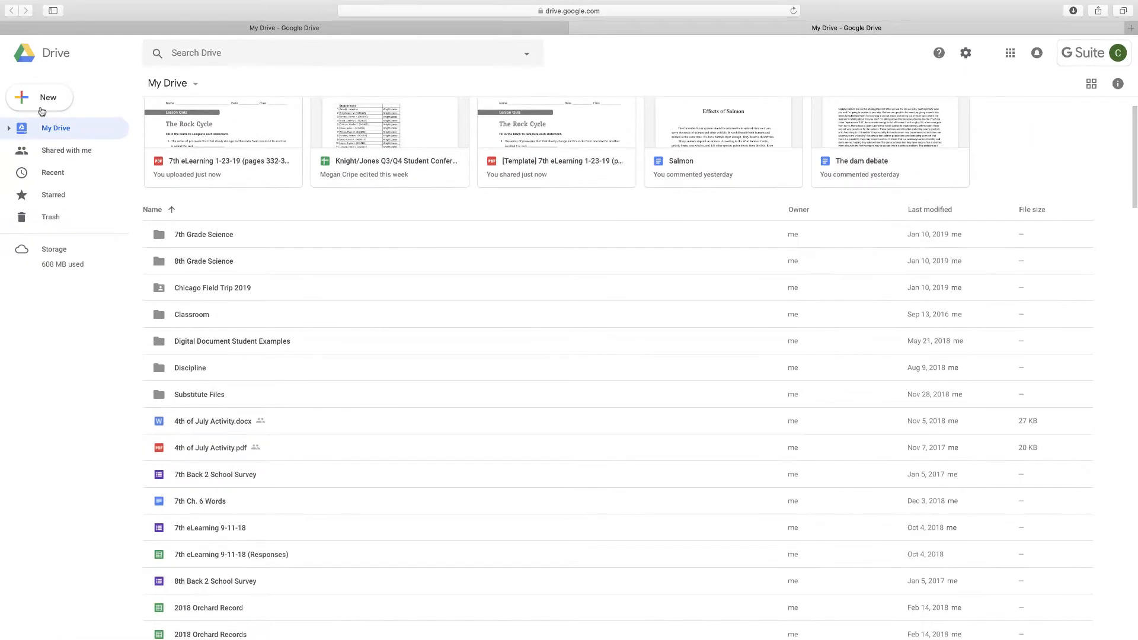
{"action": "left_click", "coordinate": [39, 97]}
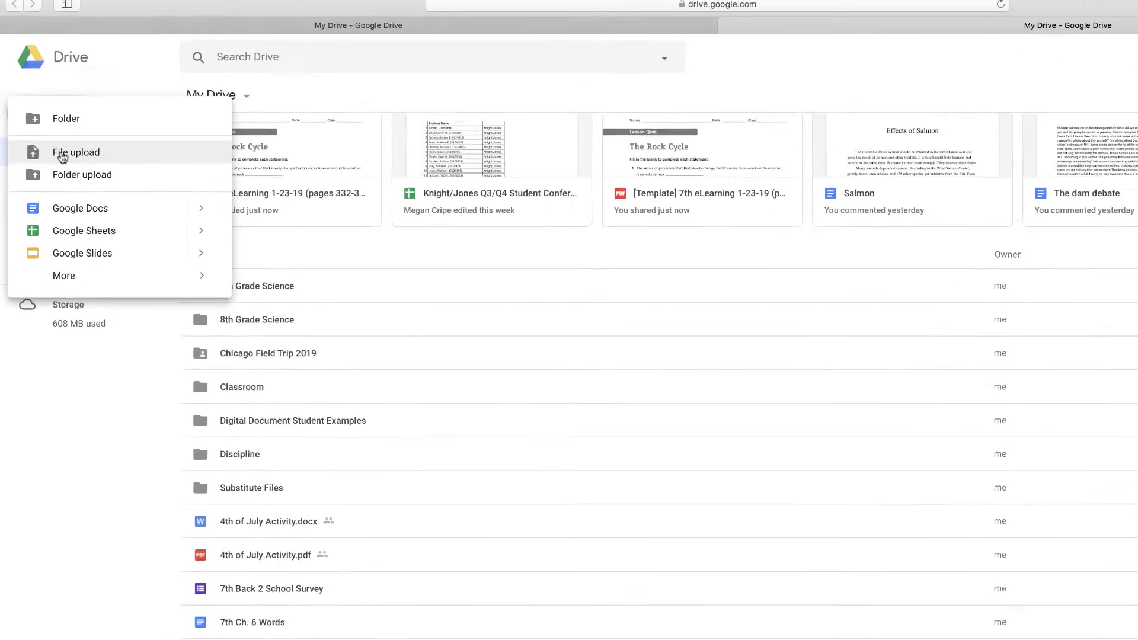
{"action": "left_click", "coordinate": [66, 118]}
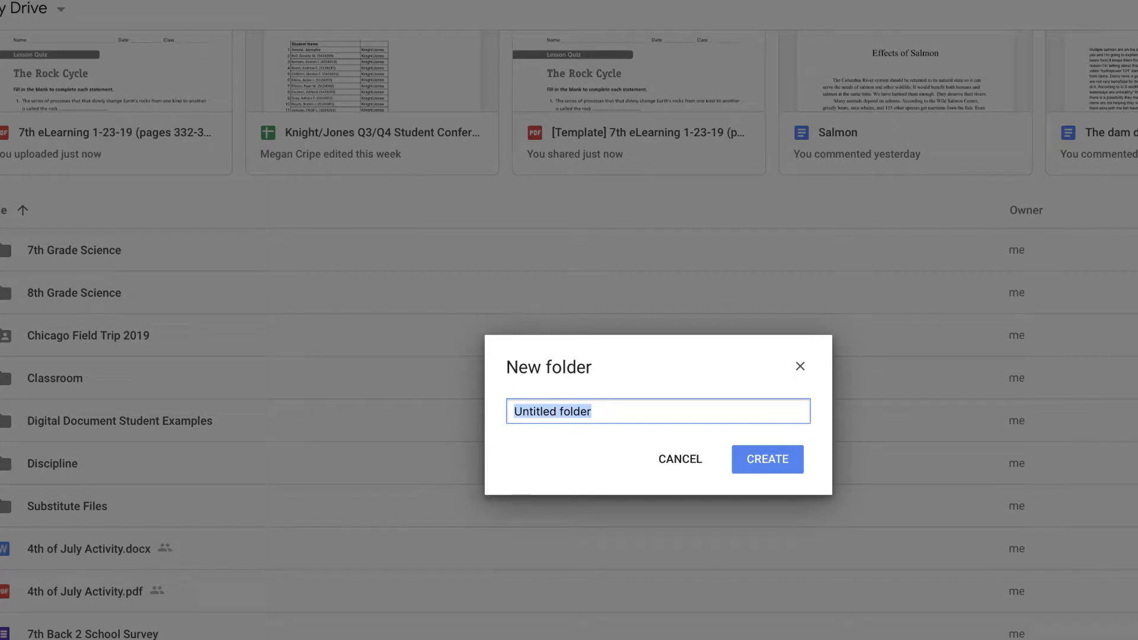
{"action": "type", "text": "Example Fole"}
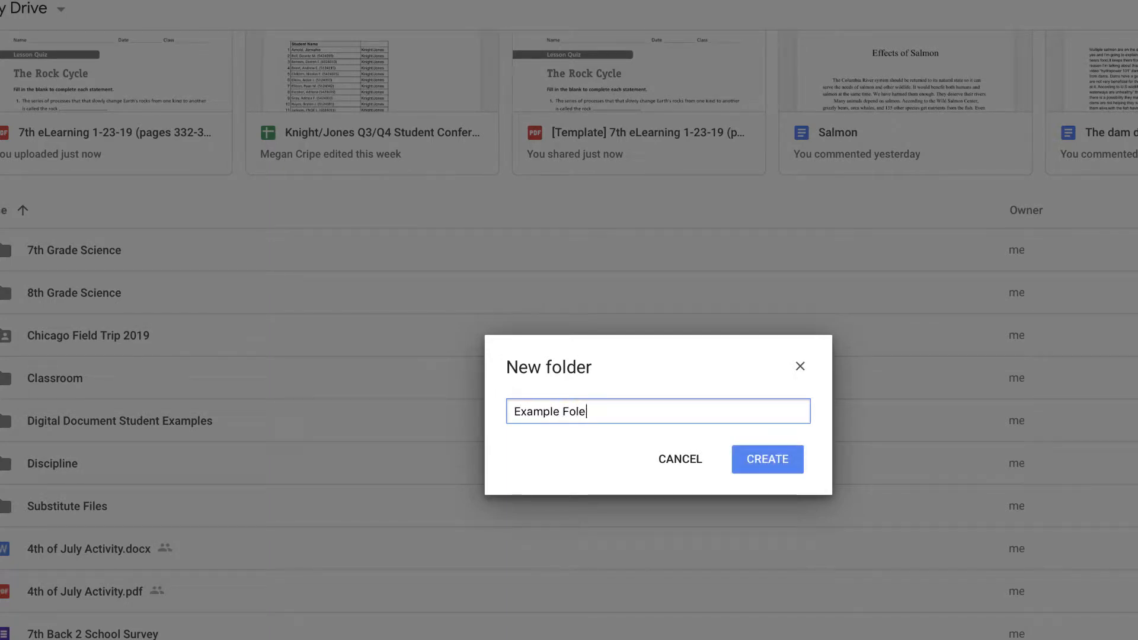
{"action": "type", "text": "r"}
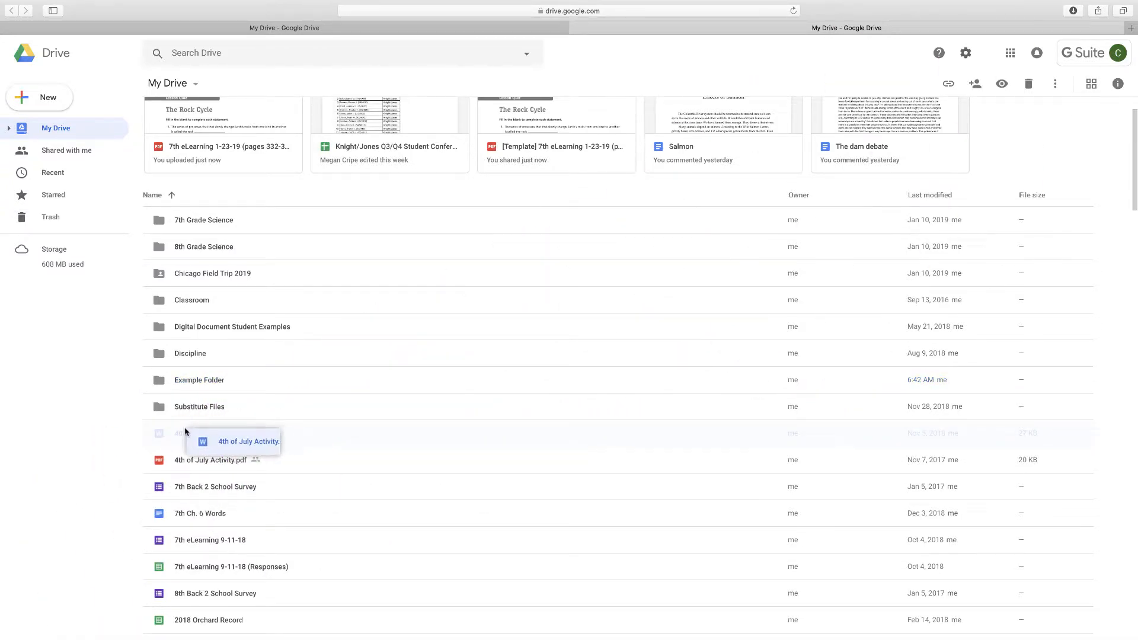
Step: Move '4th of July Activity.pdf' from My Drive into 'Example Folder' with Move to
{"action": "left_click", "coordinate": [210, 433]}
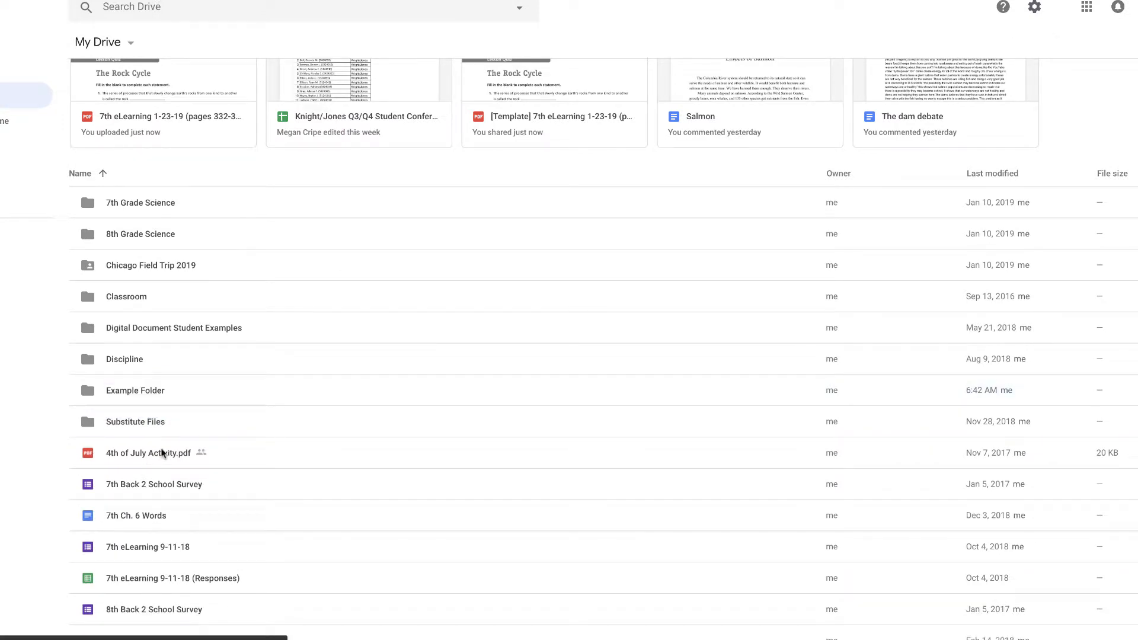
{"action": "right_click", "coordinate": [148, 453]}
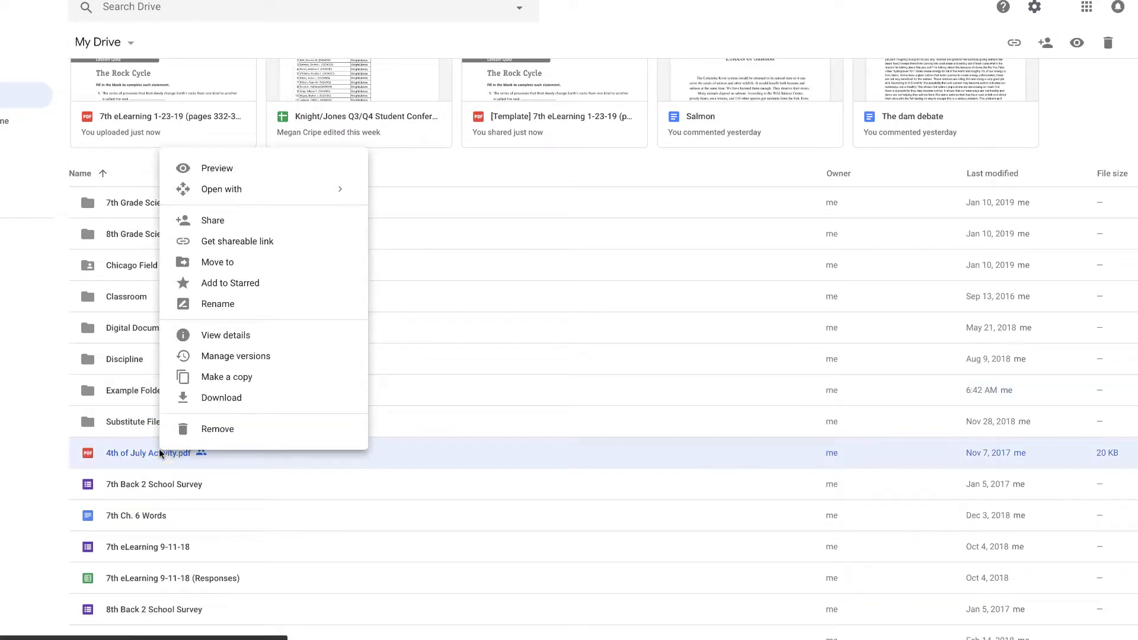
{"action": "mouse_move", "coordinate": [225, 262]}
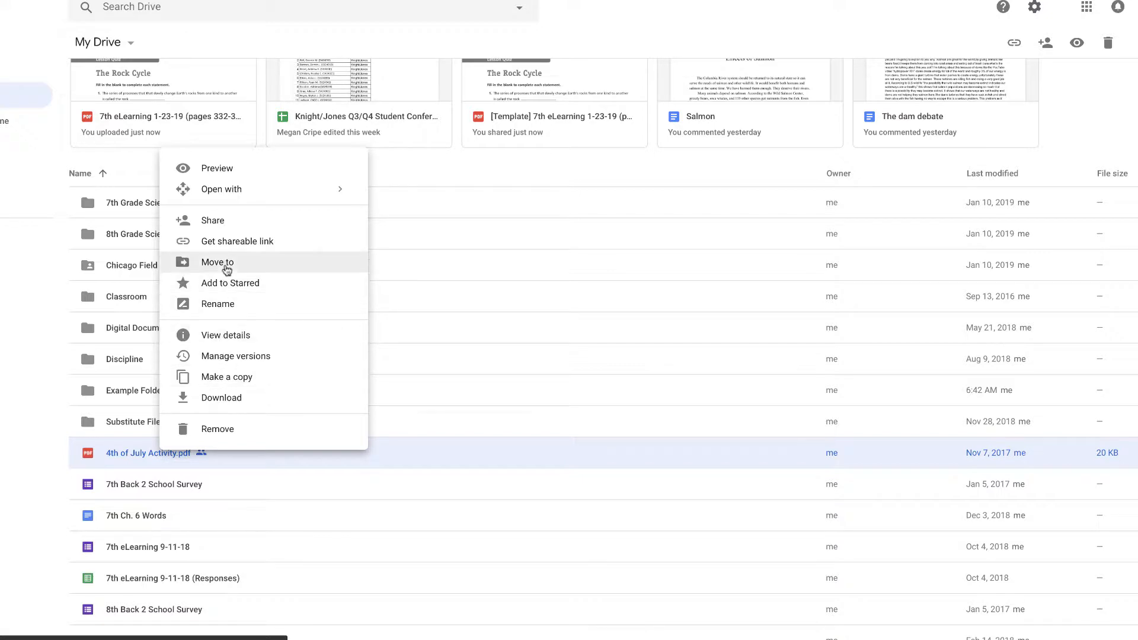
{"action": "left_click", "coordinate": [217, 262]}
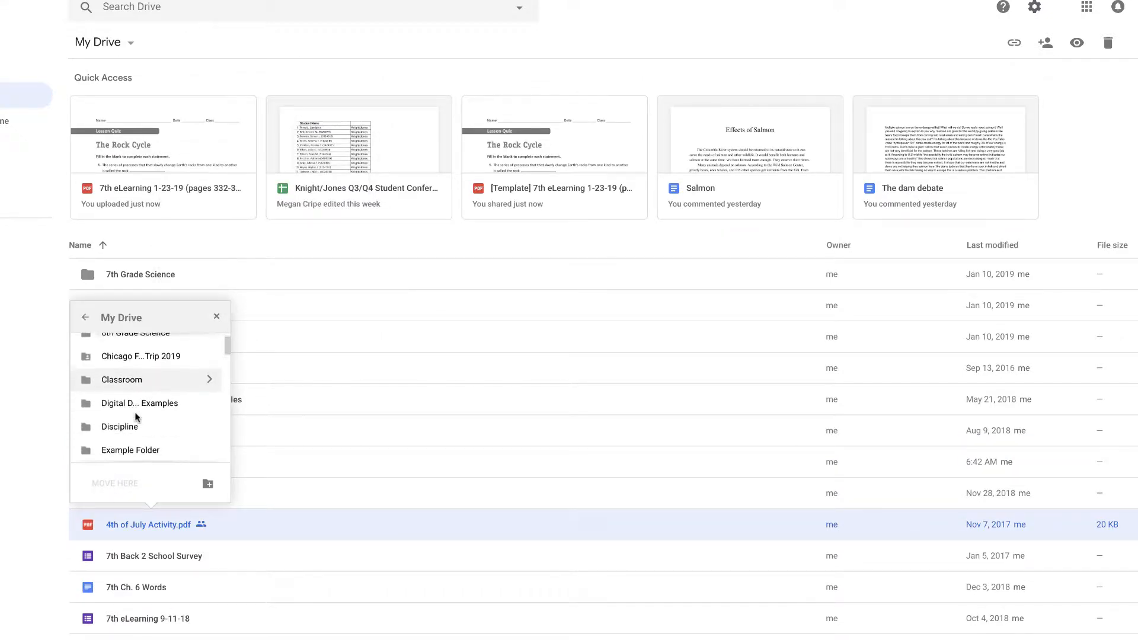
{"action": "scroll", "scroll_direction": "down", "scroll_amount": 3}
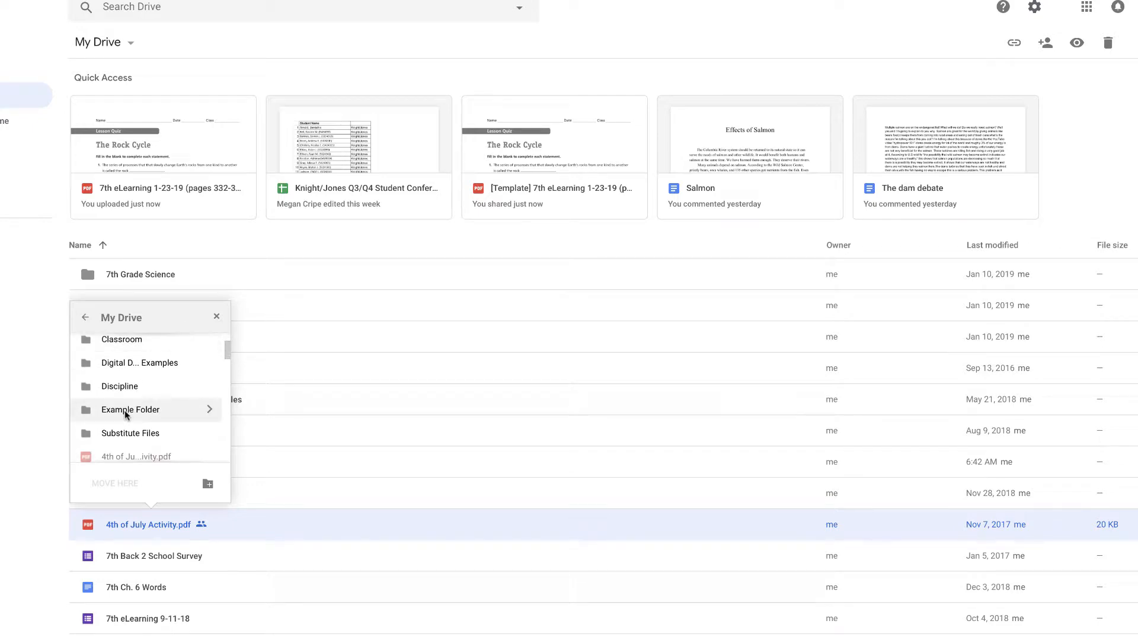
{"action": "left_click", "coordinate": [113, 484]}
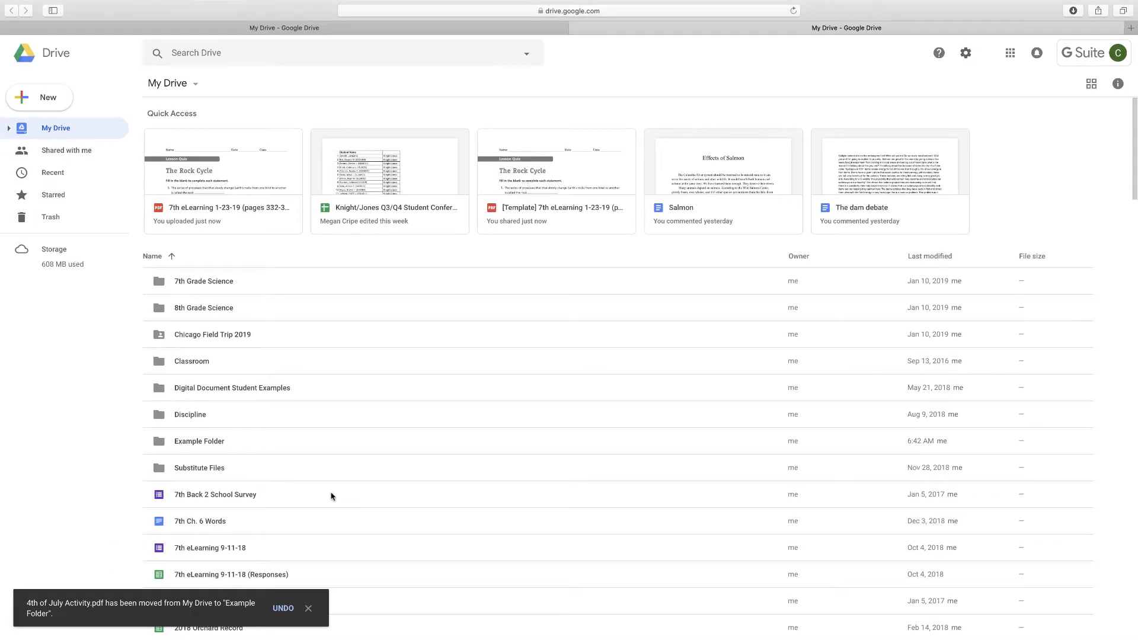
{"action": "mouse_move", "coordinate": [188, 441]}
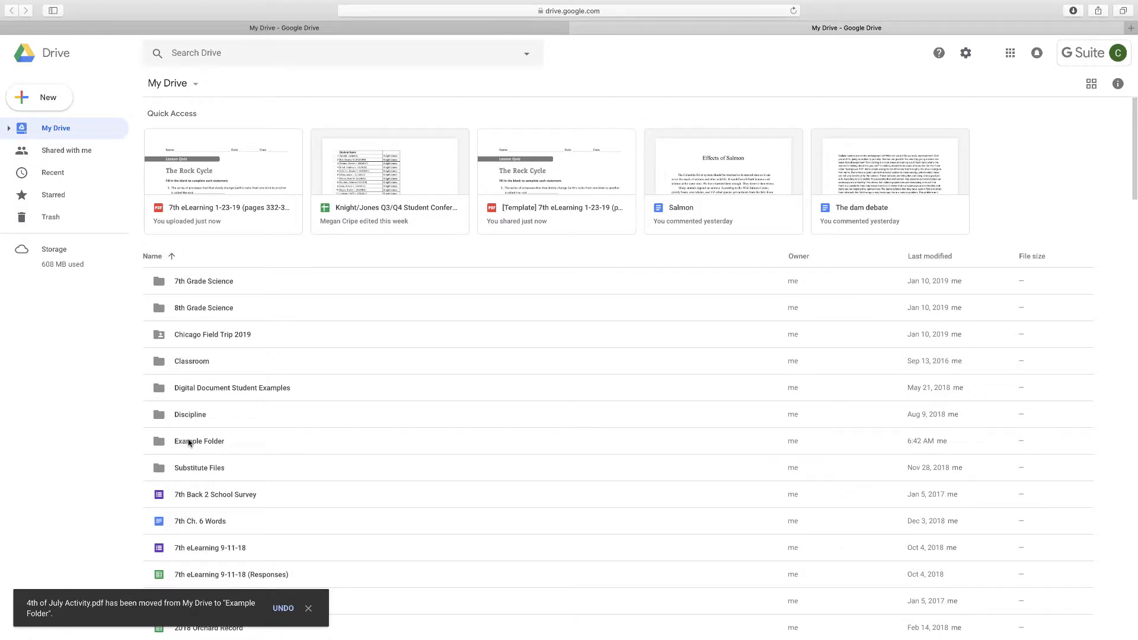
Step: Open 'Example Folder' and create a 'Unit 1' subfolder inside it
{"action": "double_click", "coordinate": [199, 441]}
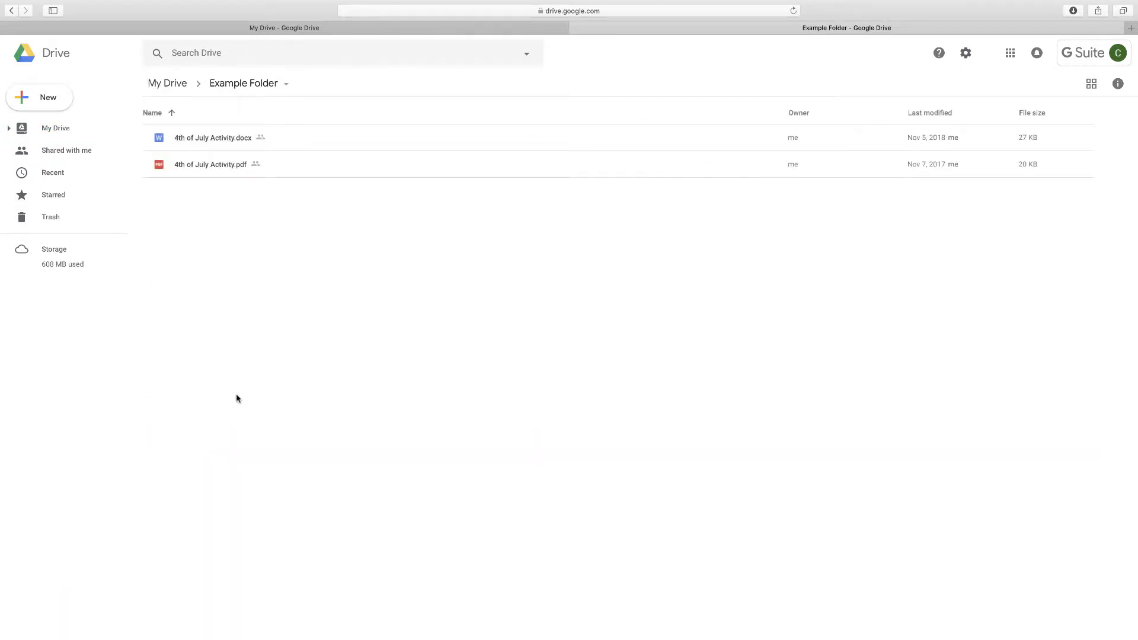
{"action": "mouse_move", "coordinate": [286, 376]}
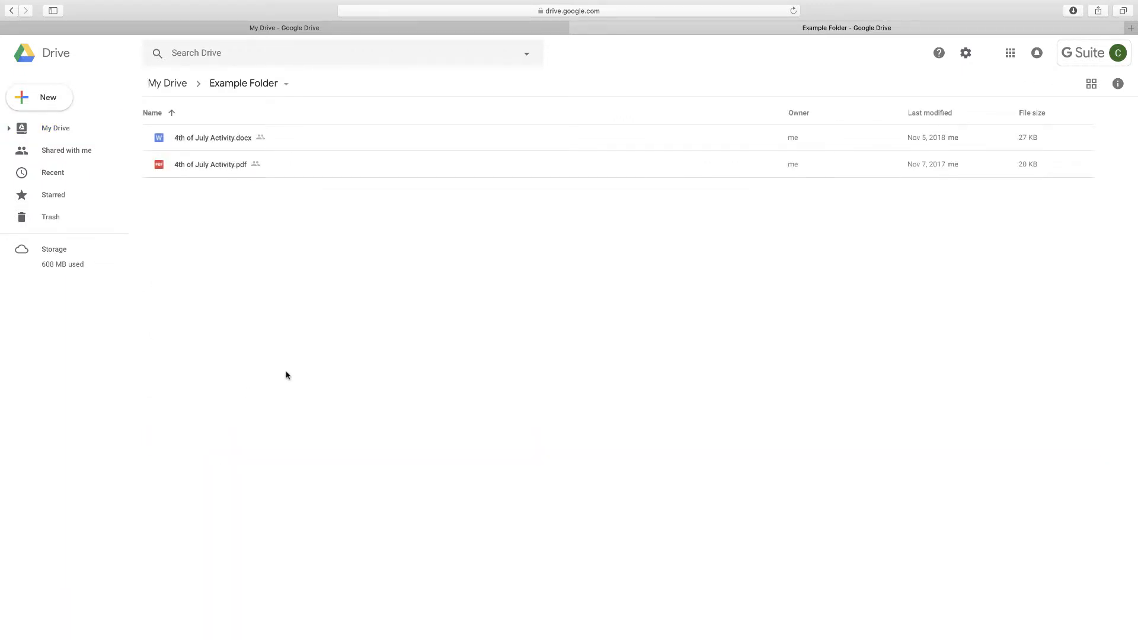
{"action": "mouse_move", "coordinate": [46, 103]}
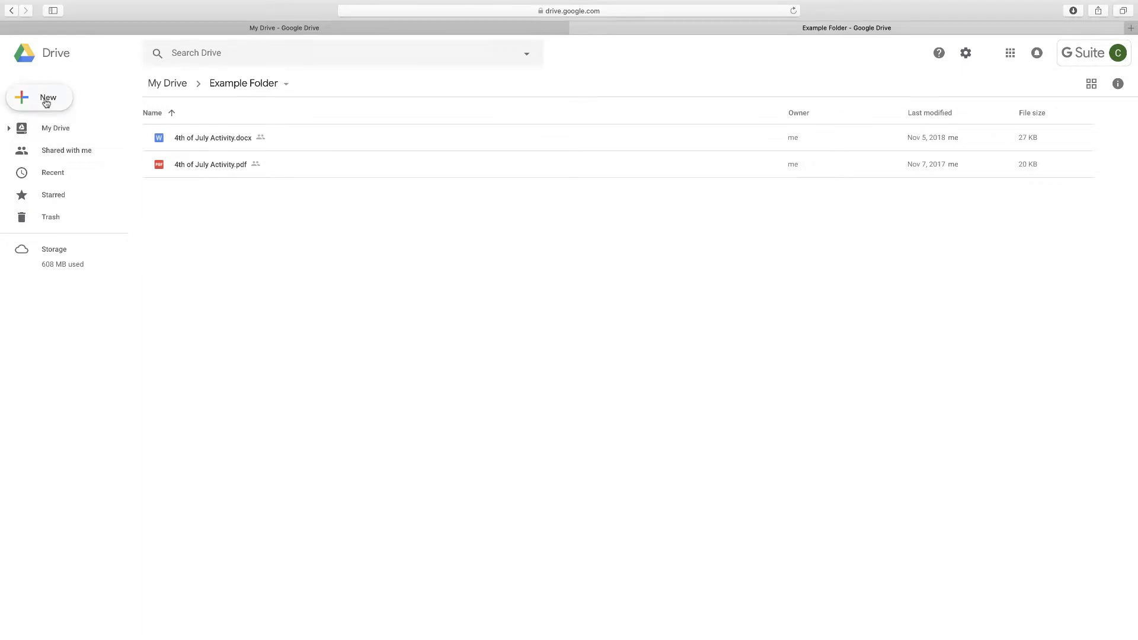
{"action": "left_click", "coordinate": [39, 98]}
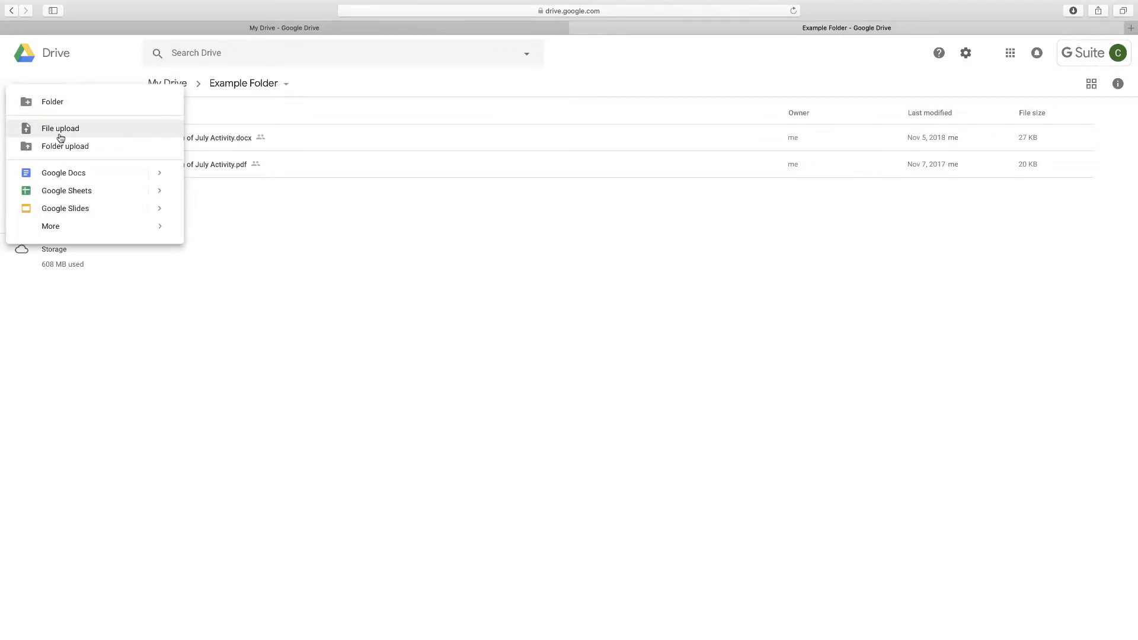
{"action": "mouse_move", "coordinate": [62, 136]}
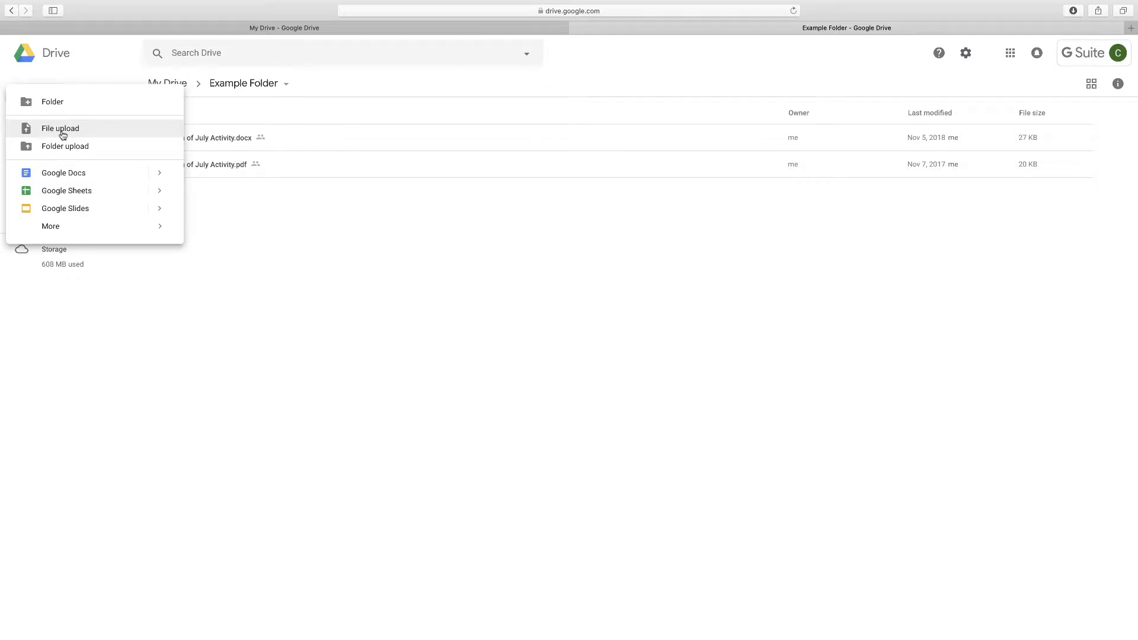
{"action": "left_click", "coordinate": [51, 101]}
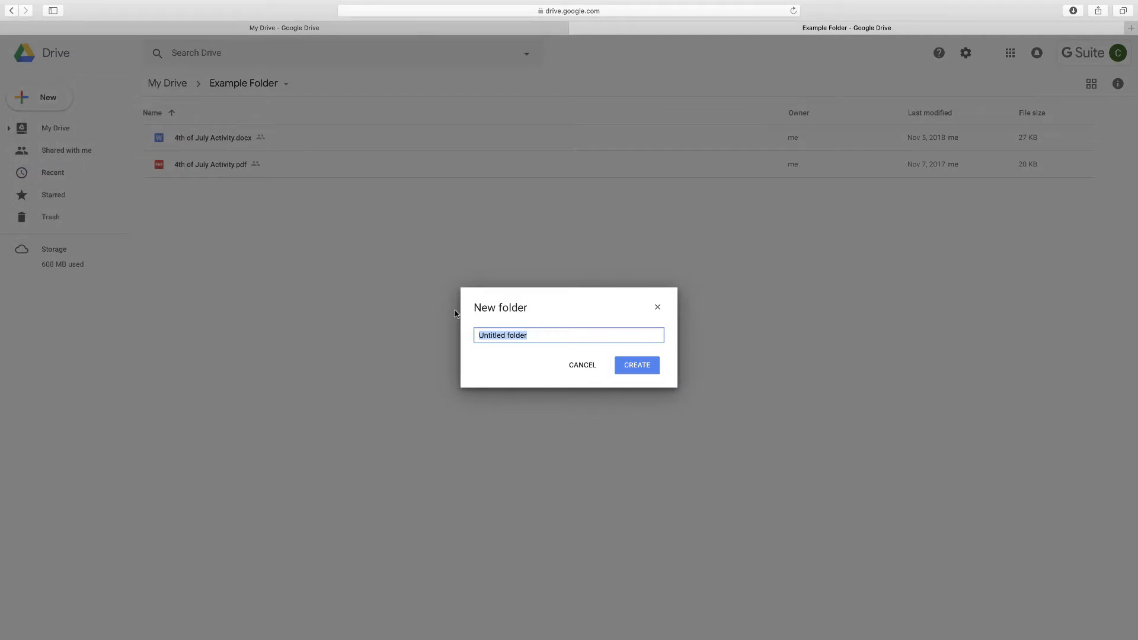
{"action": "type", "text": "Unl"}
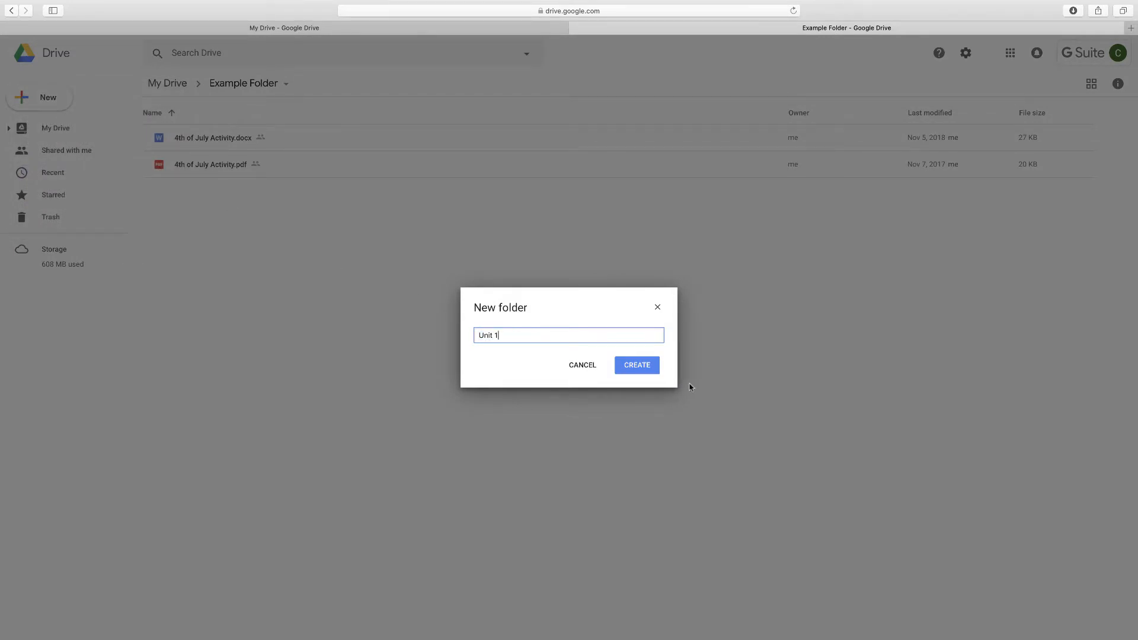
{"action": "left_click", "coordinate": [637, 365]}
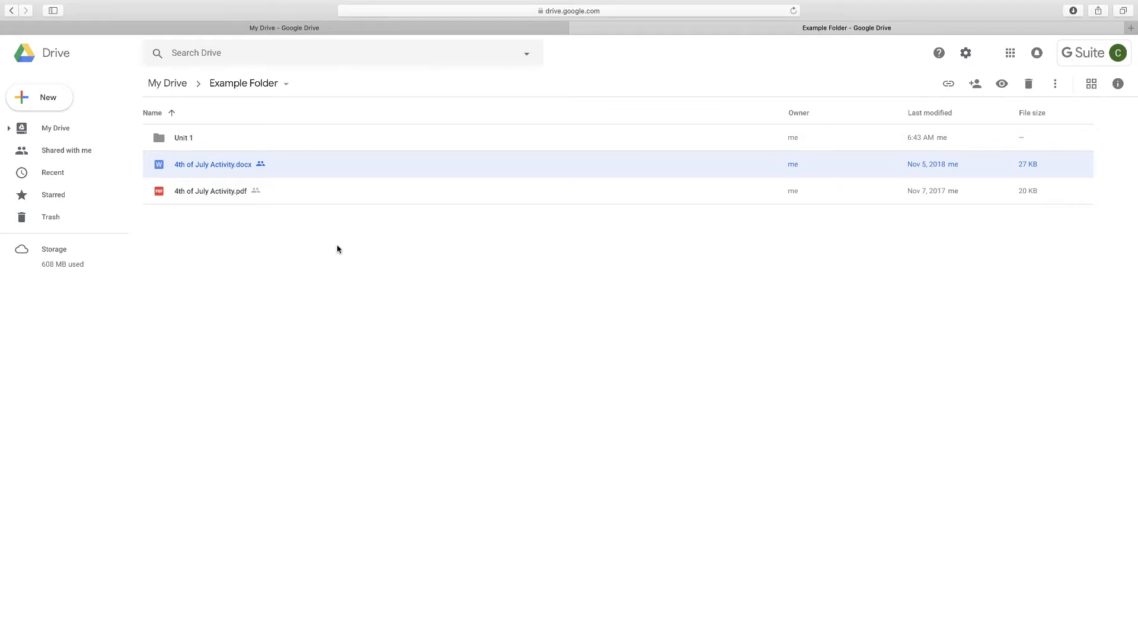
{"action": "mouse_move", "coordinate": [491, 297]}
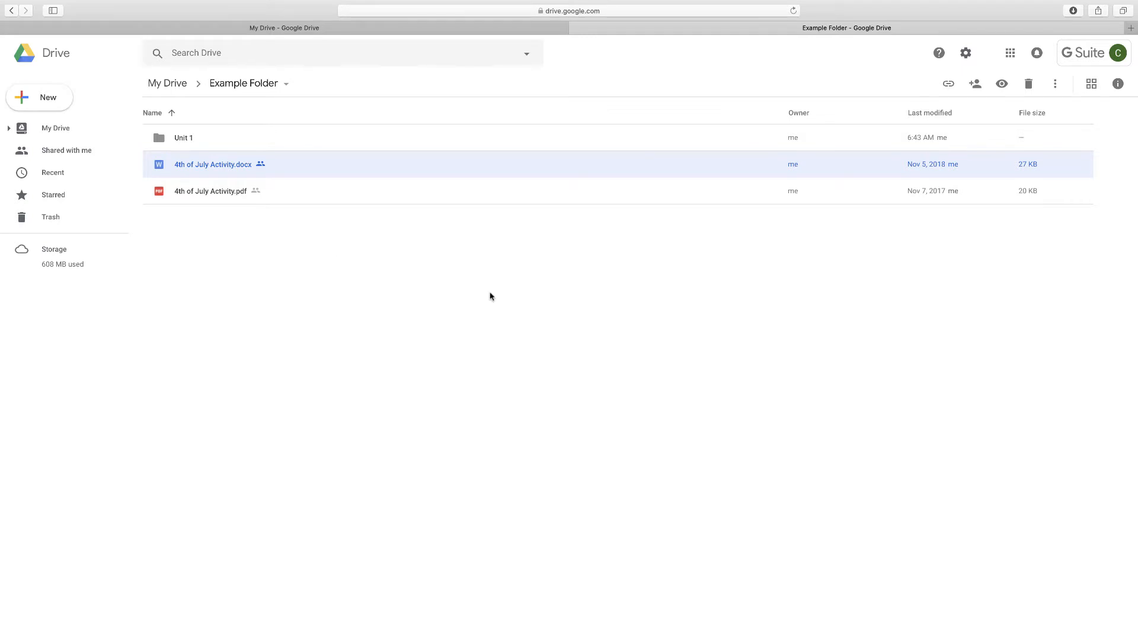
{"action": "mouse_move", "coordinate": [425, 285]}
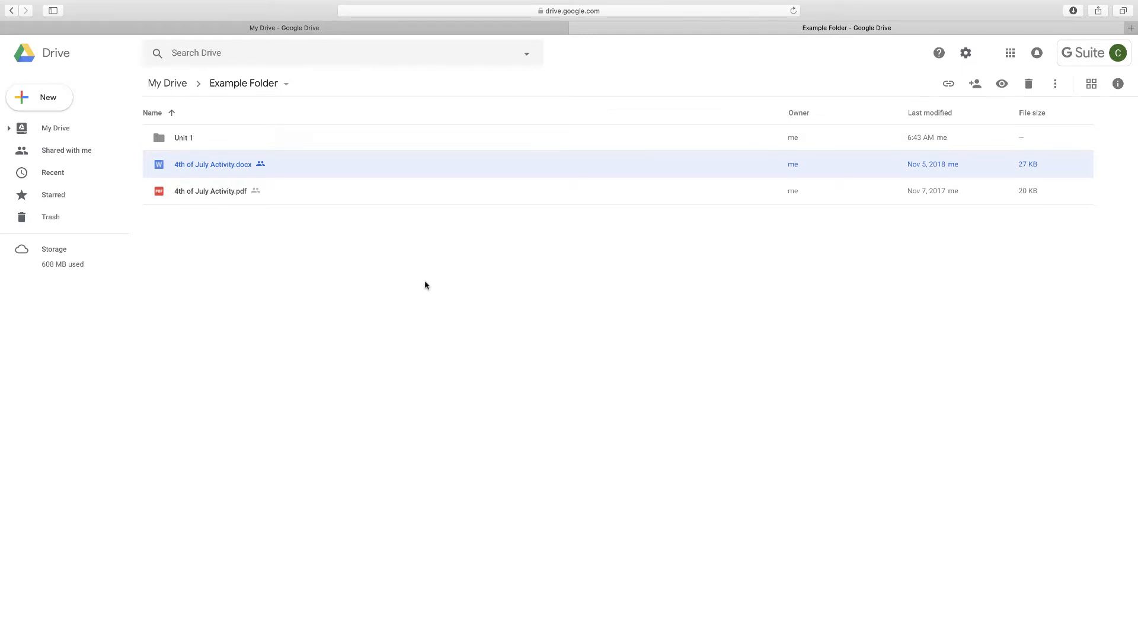
{"action": "mouse_move", "coordinate": [477, 230]}
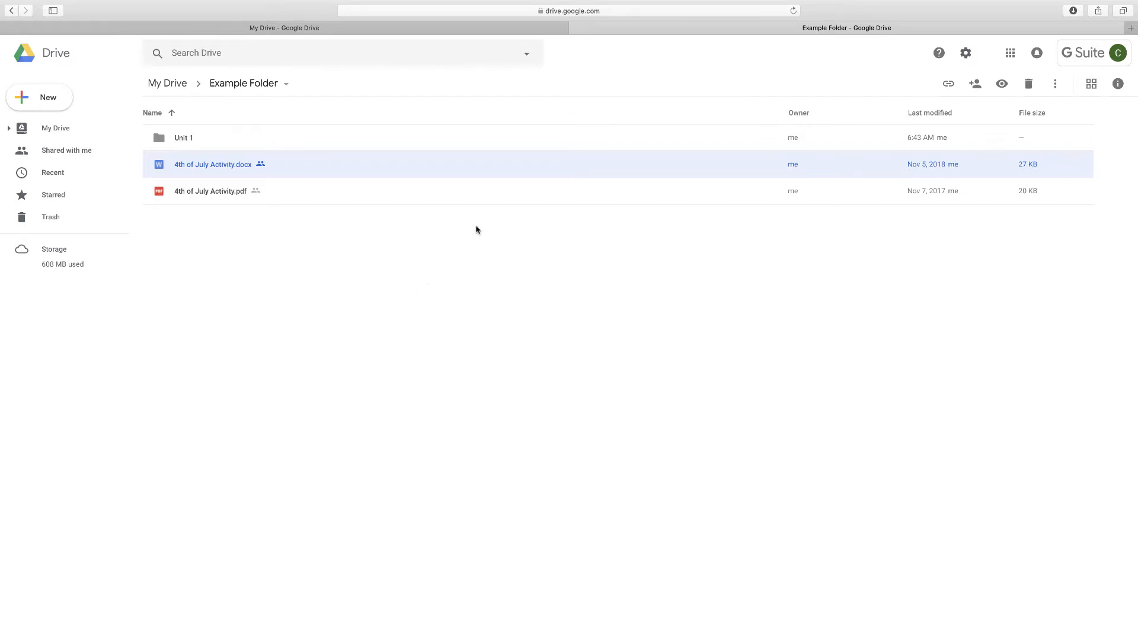
{"action": "mouse_move", "coordinate": [119, 112]}
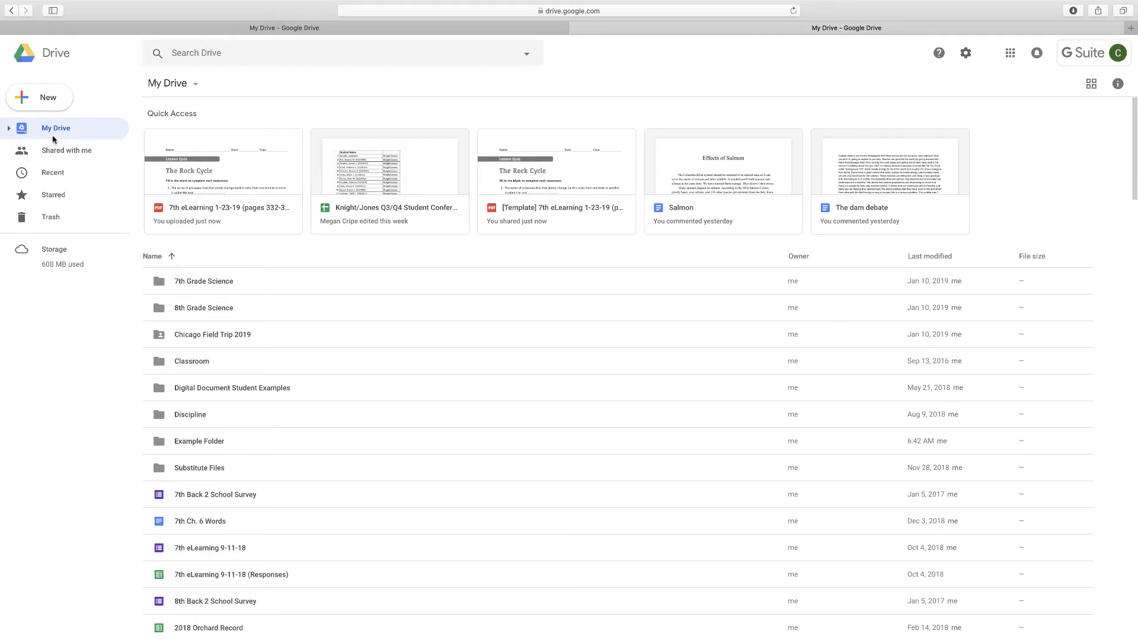
{"action": "mouse_move", "coordinate": [153, 420]}
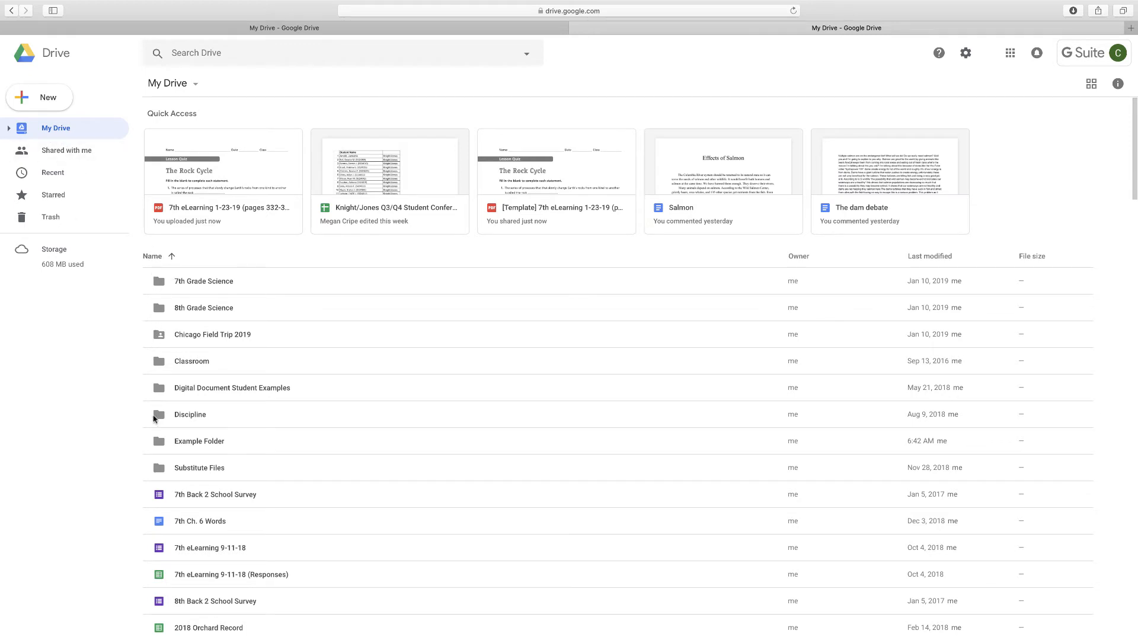
{"action": "mouse_move", "coordinate": [164, 295]}
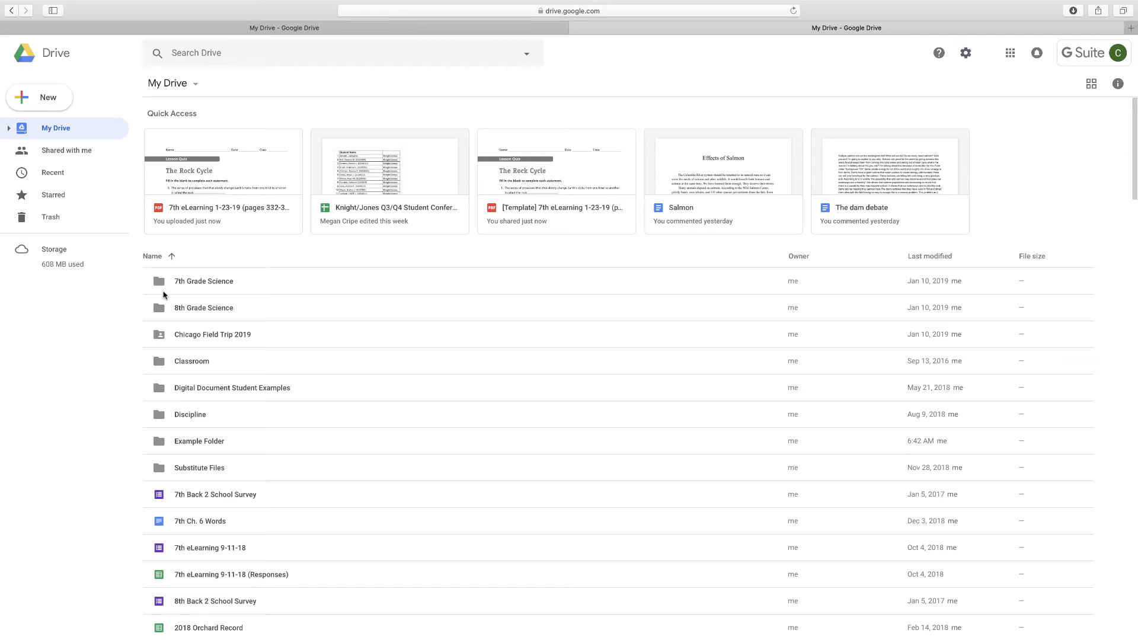
{"action": "mouse_move", "coordinate": [1059, 124]}
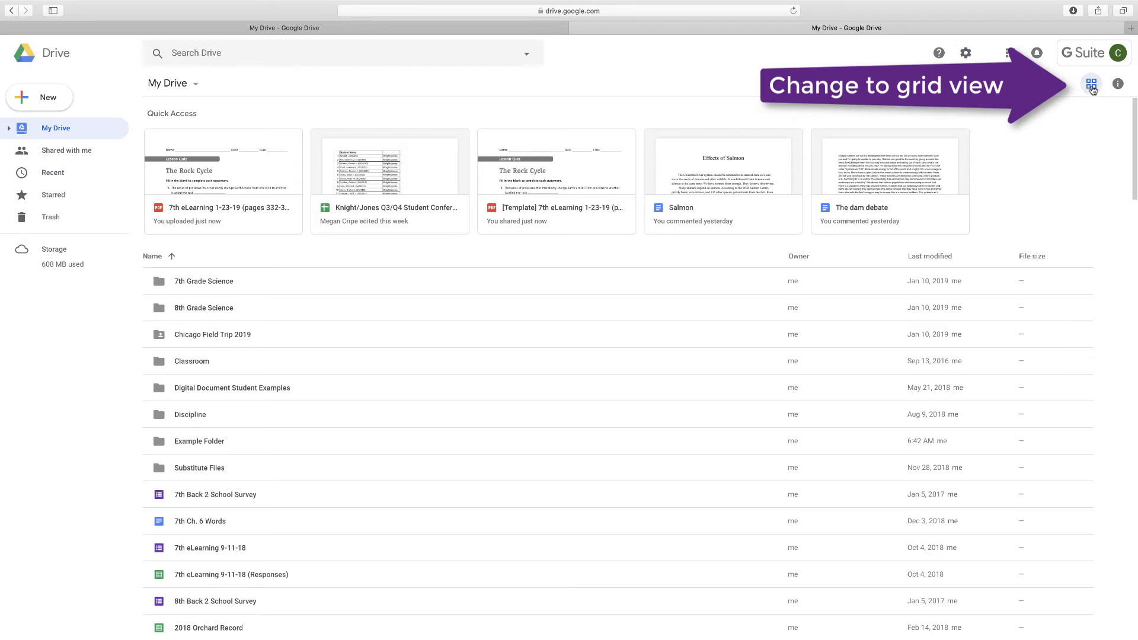
Step: Switch the My Drive listing to grid view with thumbnail cards
{"action": "left_click", "coordinate": [1092, 83]}
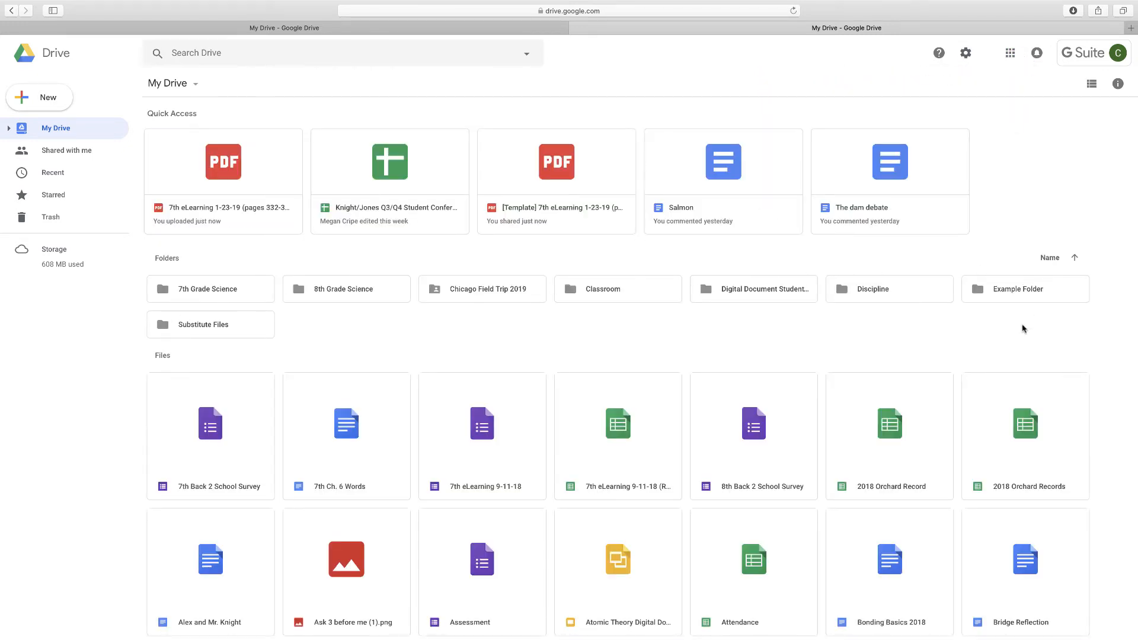
{"action": "mouse_move", "coordinate": [627, 303]}
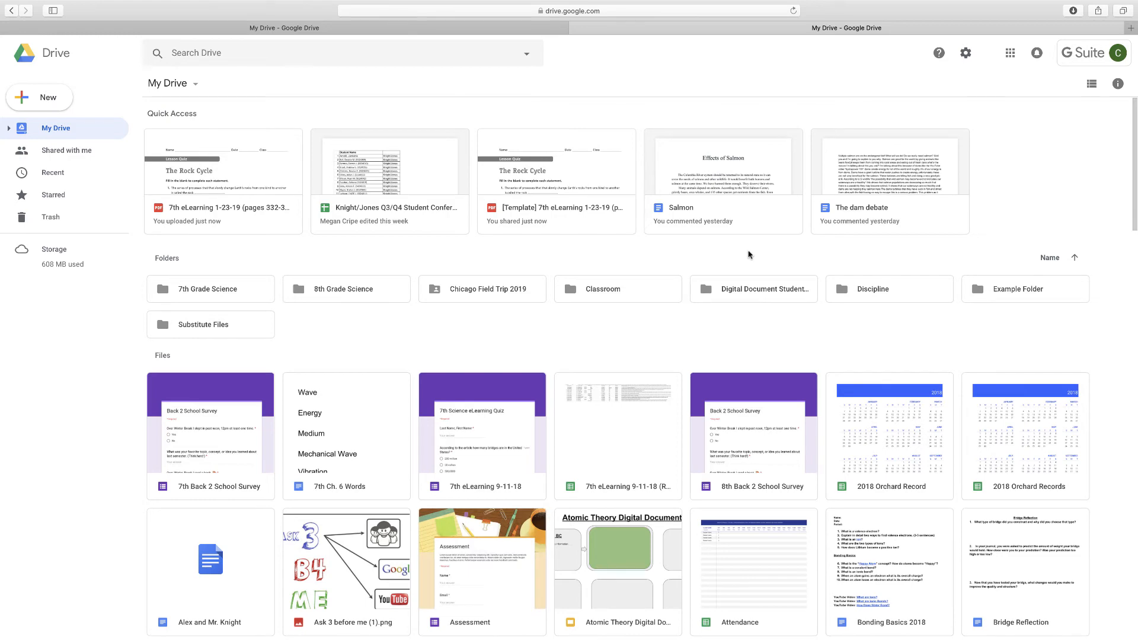
{"action": "mouse_move", "coordinate": [748, 255]}
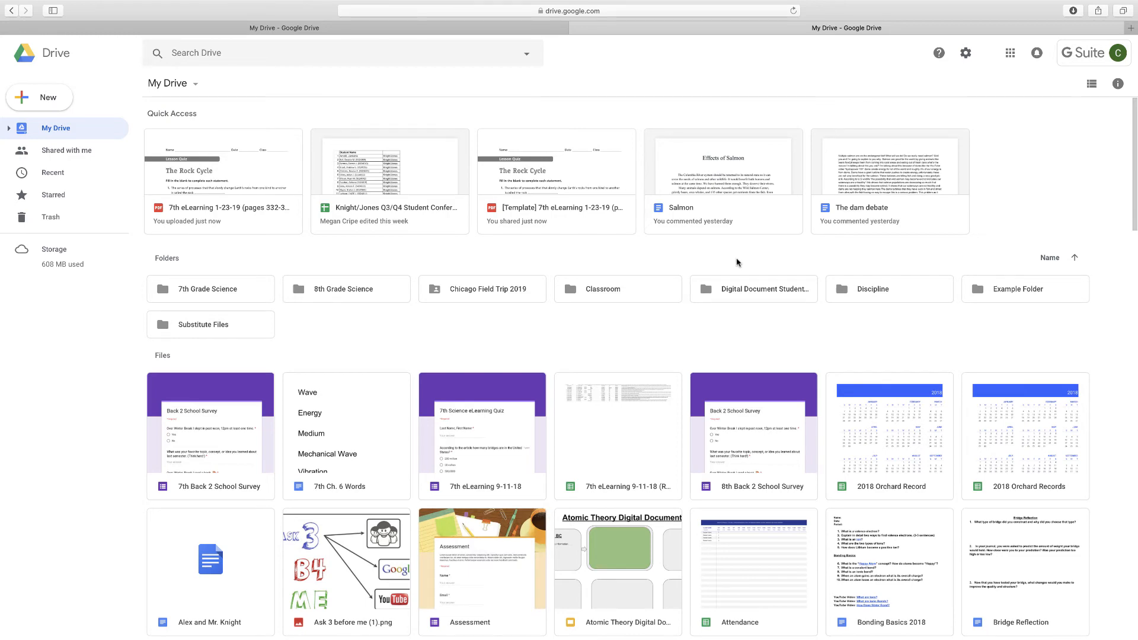